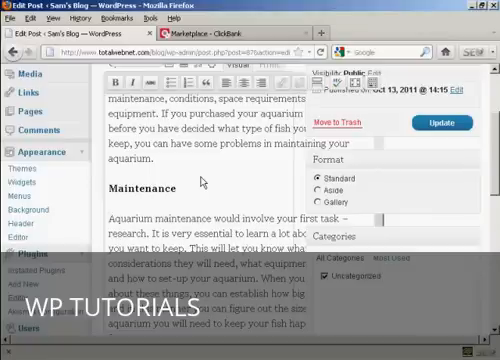
mouse_move(396, 196)
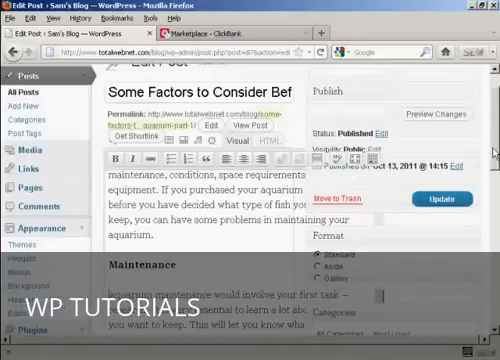
Step: Select the phrase 'Aquarium maintenance' in the post's Maintenance section for linking
scroll(down, 3)
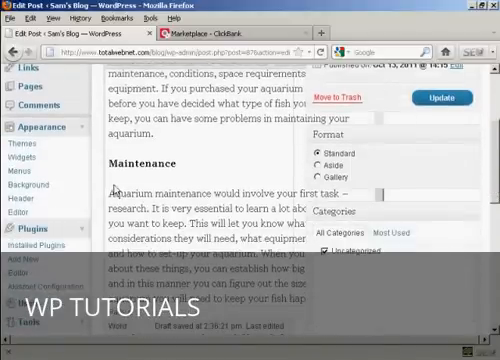
double_click(124, 192)
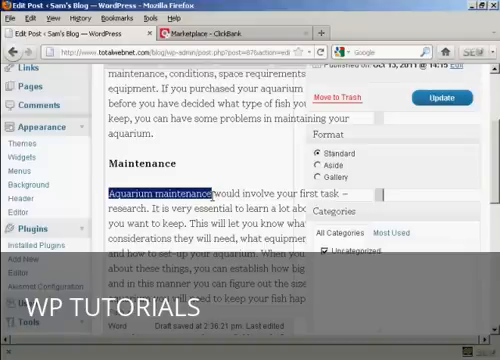
mouse_move(158, 202)
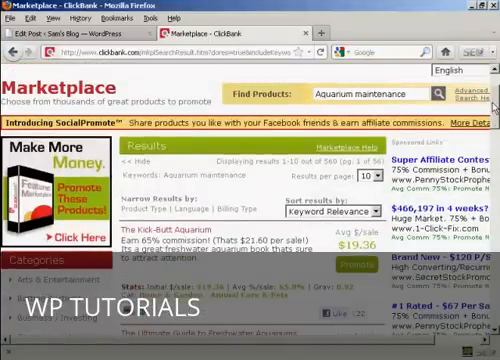
Step: Scroll the ClickBank Marketplace results for 'Aquarium maintenance' products
scroll(down, 3)
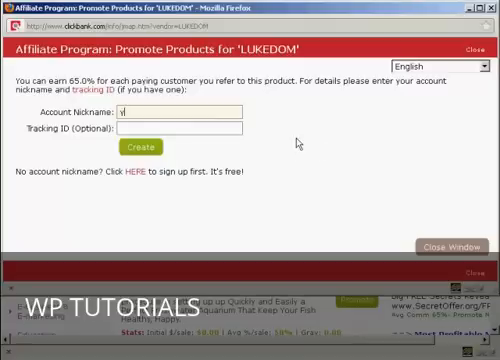
Step: Enter the account nickname 'yourid' in the LUKEDOM product's Affiliate Program form
text(your)
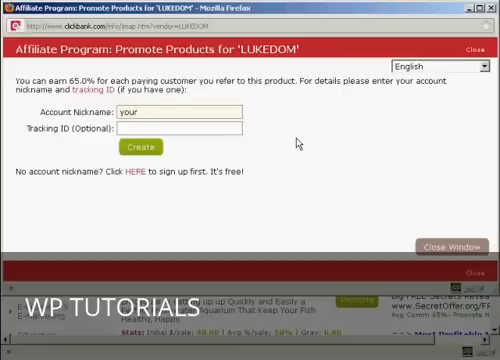
text(id)
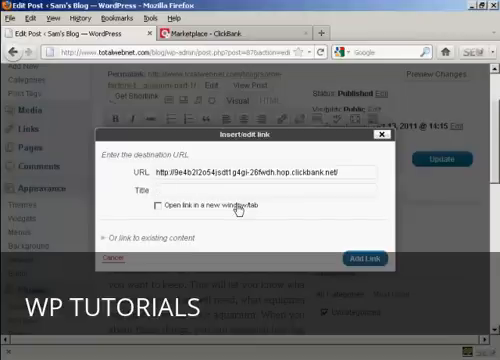
Step: Title the hop.clickbank.net link 'Kick Butt Aquarium' and set it to open in a new tab
text(Klk)
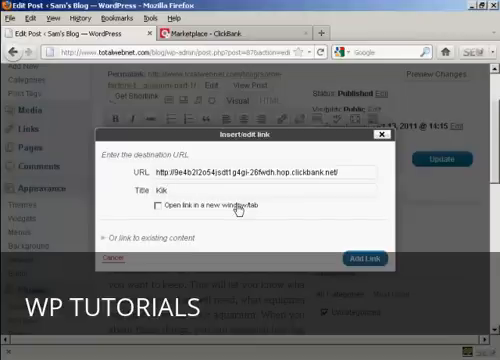
key(Backspace)
text(ck-Butt Aquarium)
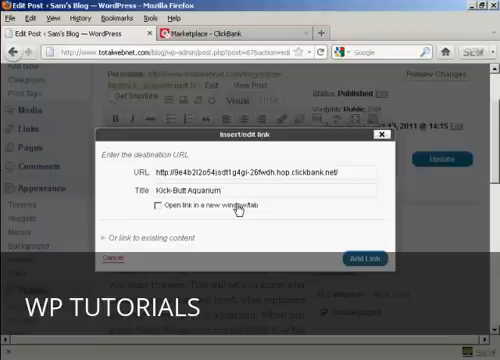
click(160, 204)
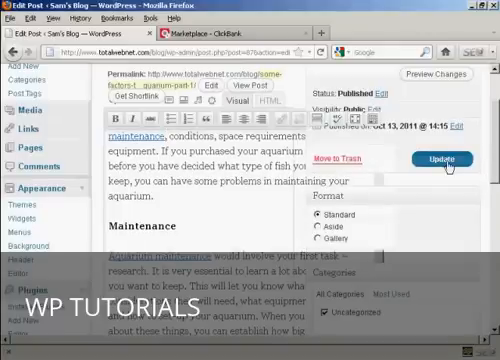
Step: Update the post so the new affiliate link is saved
click(436, 158)
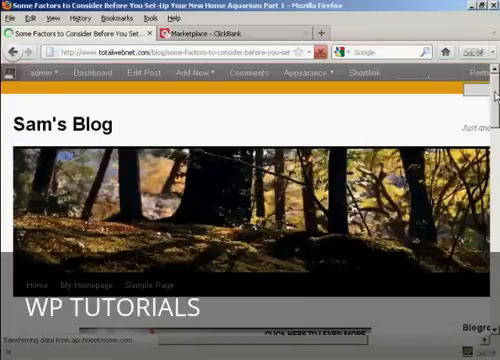
Step: Scroll the live blog post down to the Types of fish and Maintenance sections
scroll(down, 3)
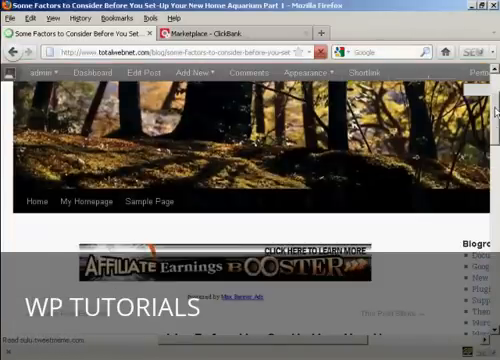
scroll(down, 3)
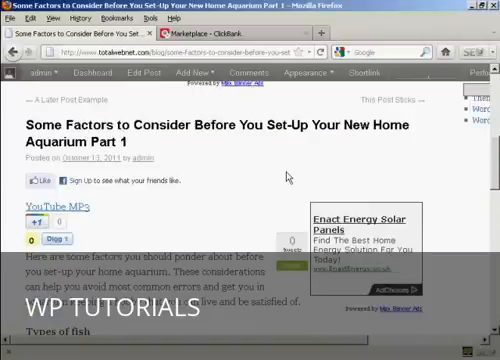
scroll(down, 3)
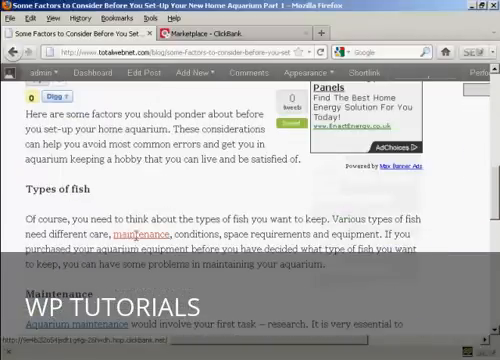
scroll(down, 3)
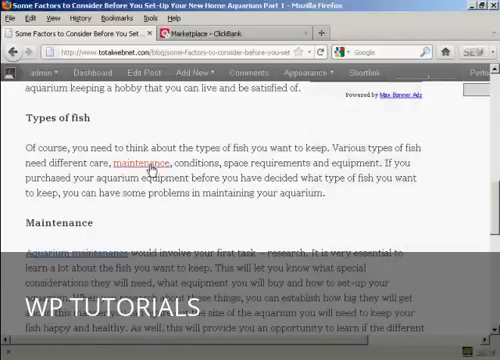